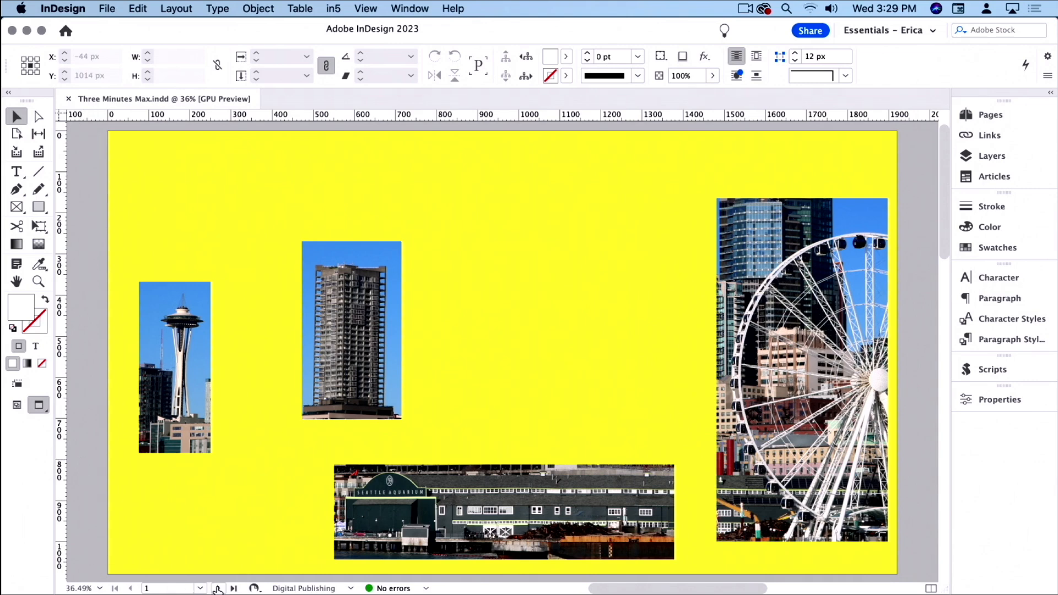
Step: Go to page 2 with the transparent rectangles over the Seattle photo and show the Layers panel
click(234, 587)
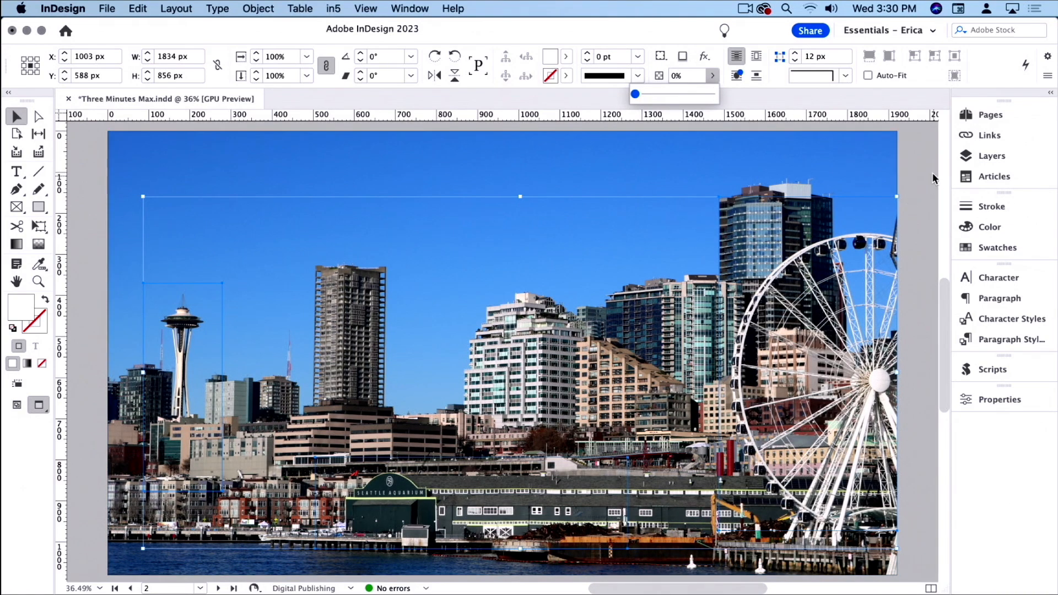
click(992, 155)
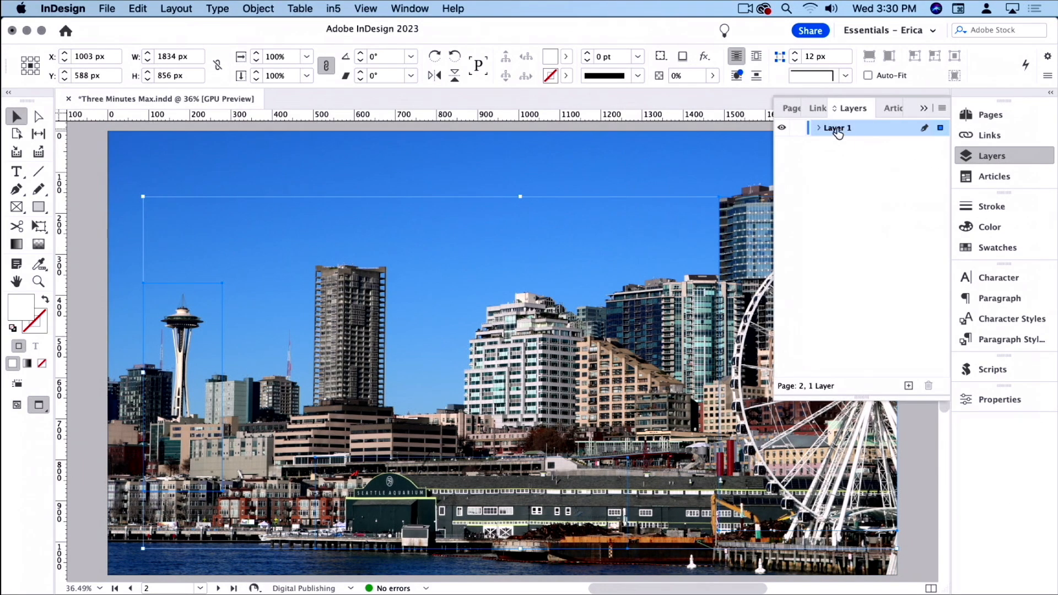
click(817, 128)
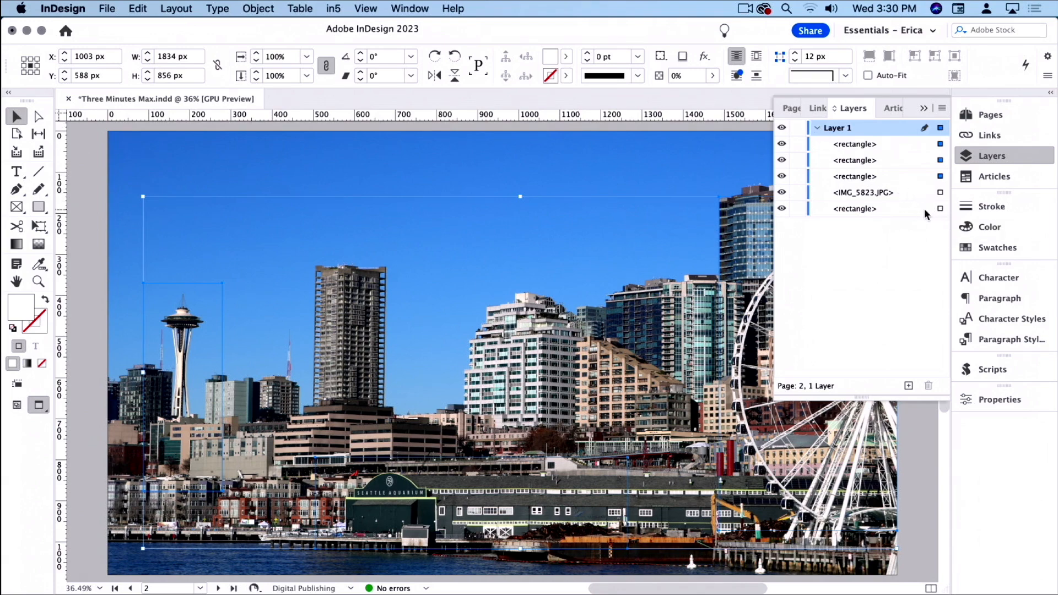
click(854, 208)
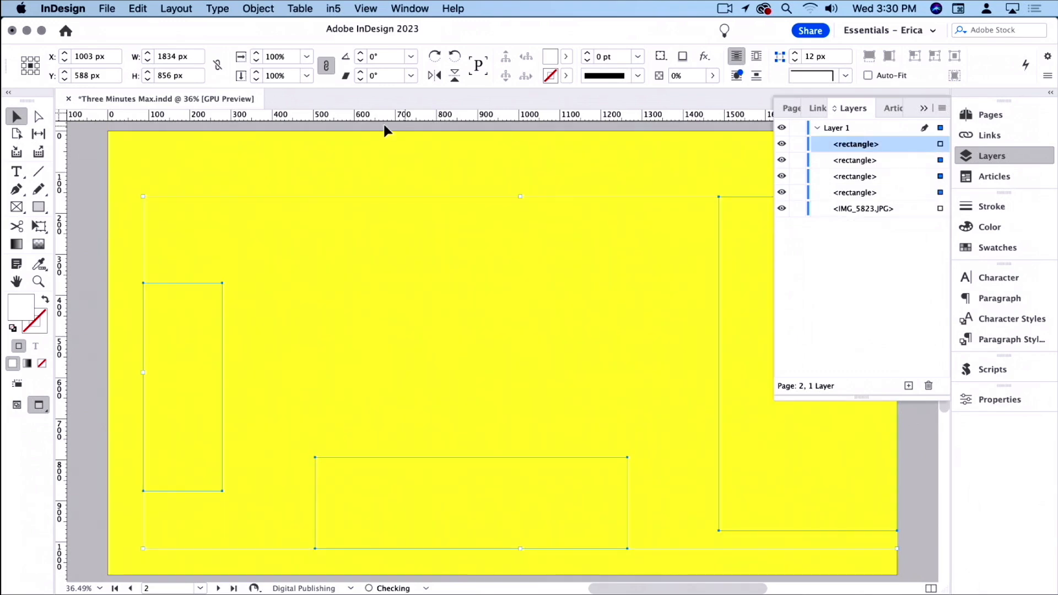
mouse_move(357, 152)
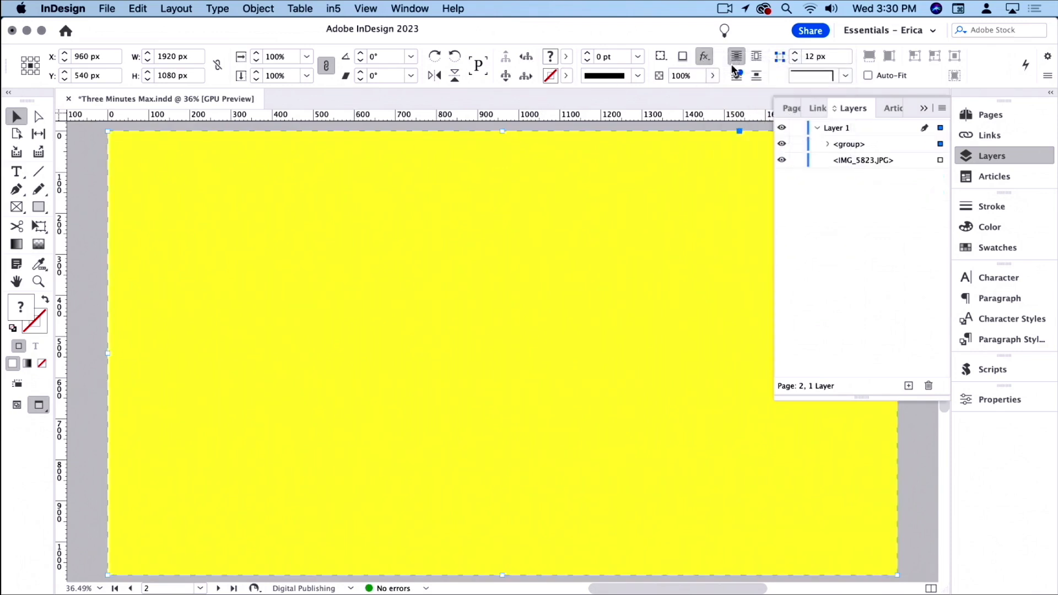
click(703, 57)
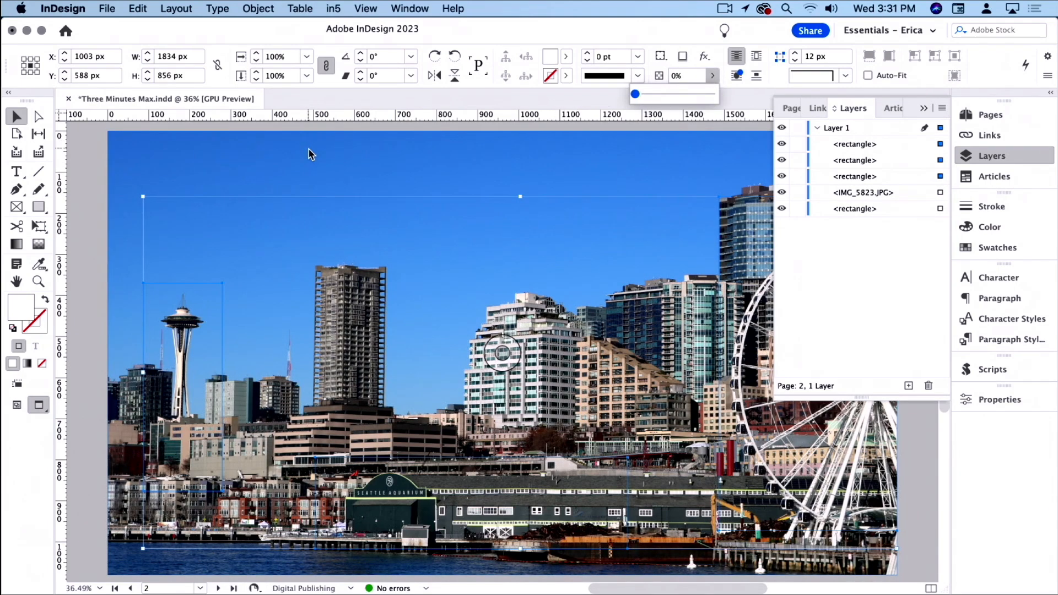
mouse_move(121, 216)
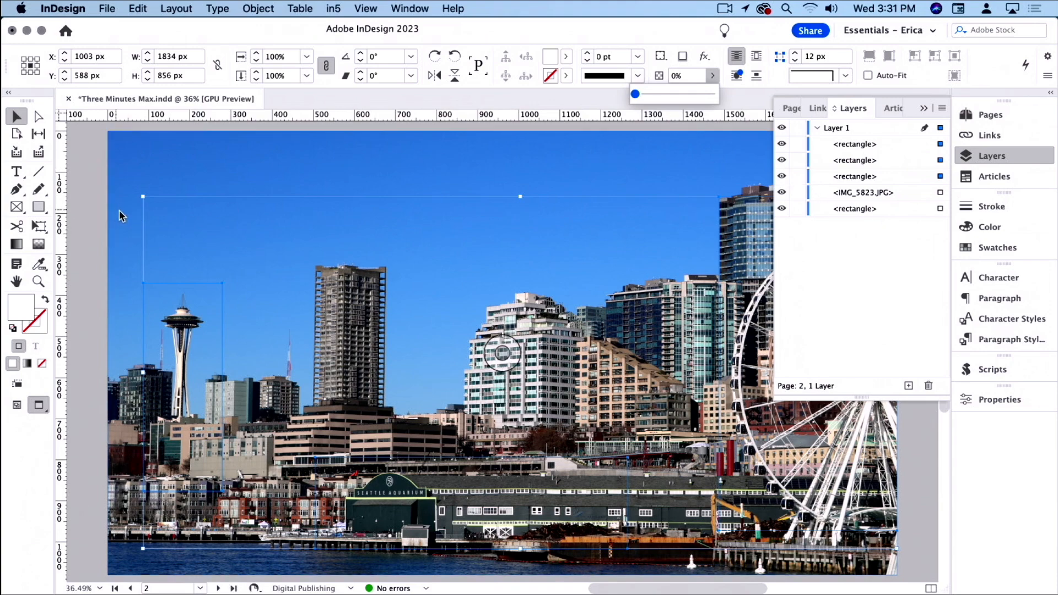
Step: Select the yellow rectangle and shapes, group them, and enable Knockout Group in Transparency effects
click(940, 208)
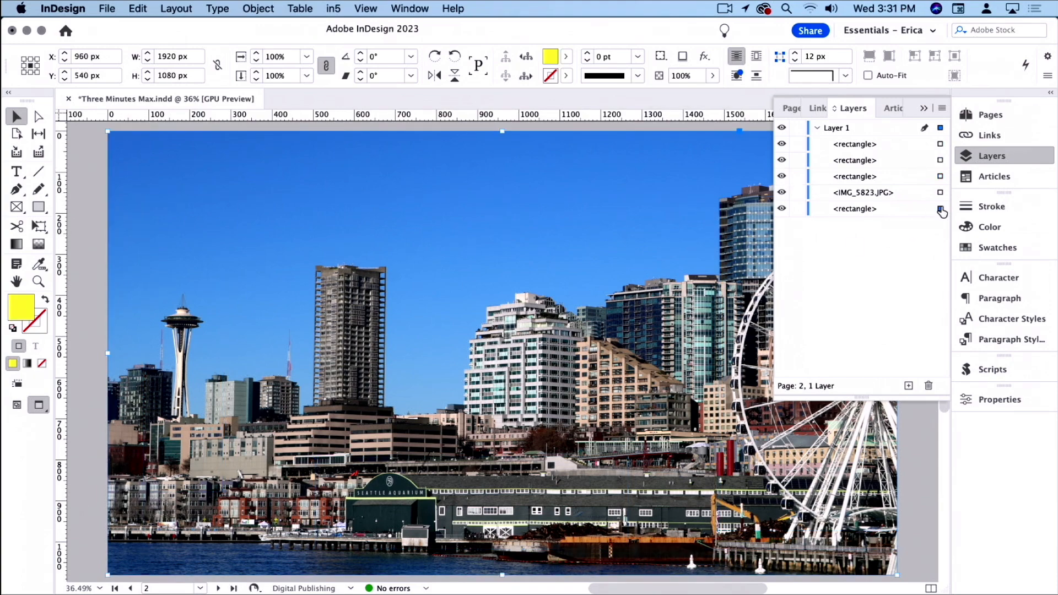
click(940, 159)
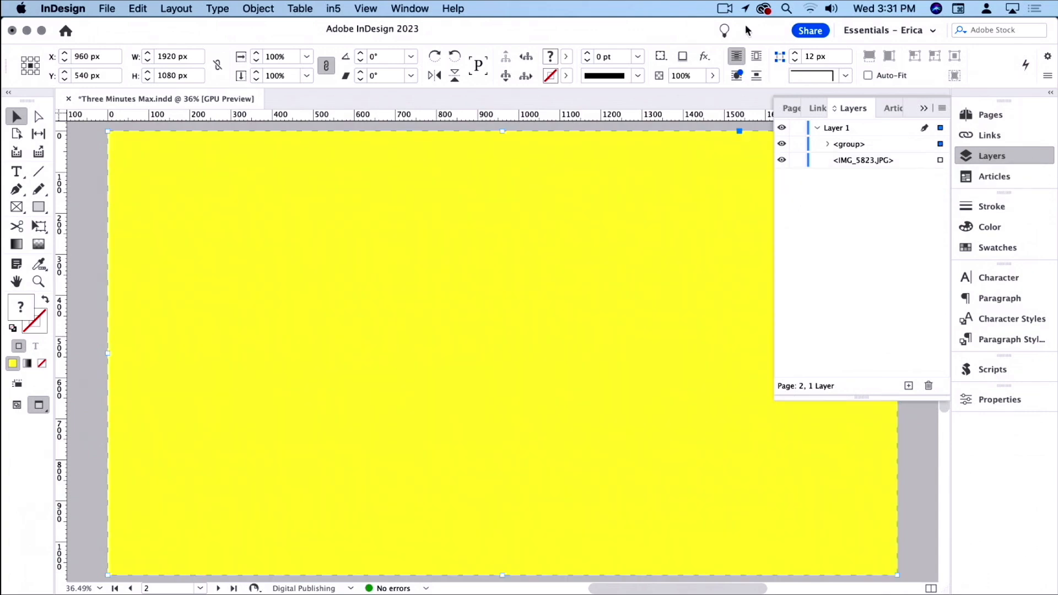
click(704, 56)
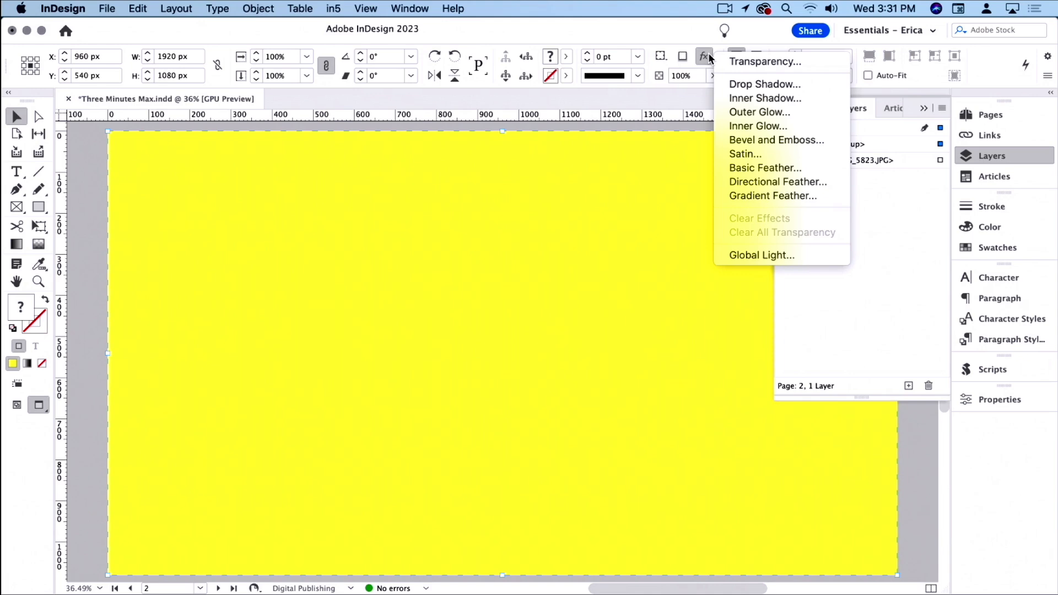
click(765, 62)
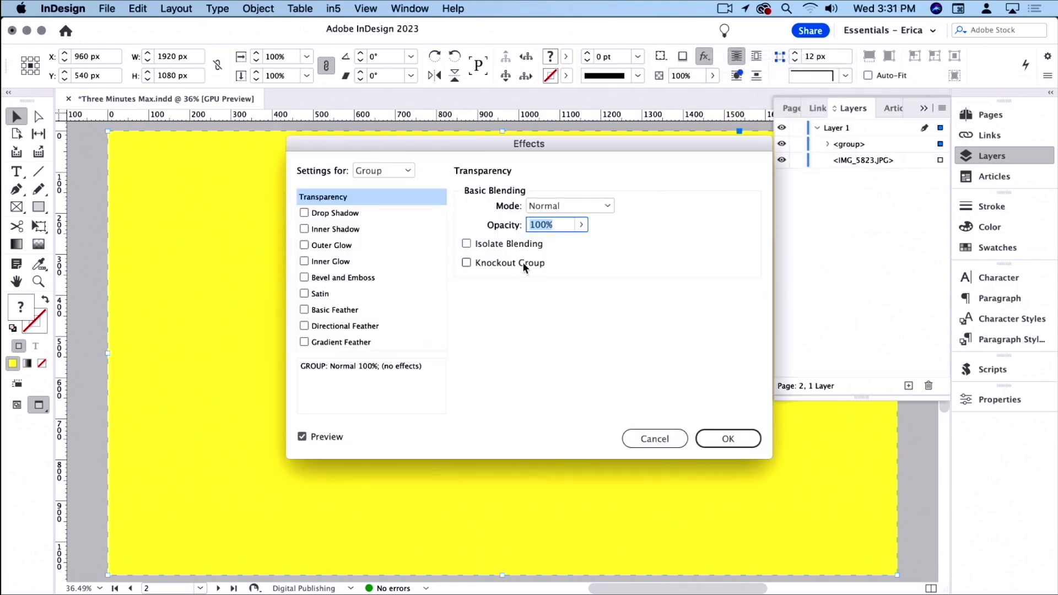
click(728, 439)
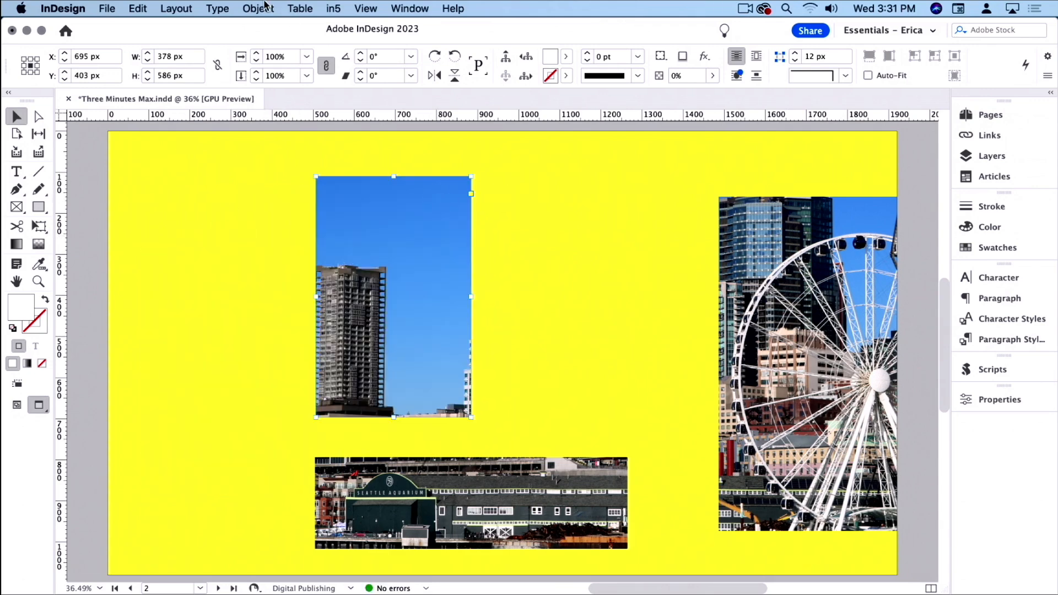
Step: Convert the skyscraper cutout to an ellipse via Object > Convert Shape, then go to page 3
click(258, 8)
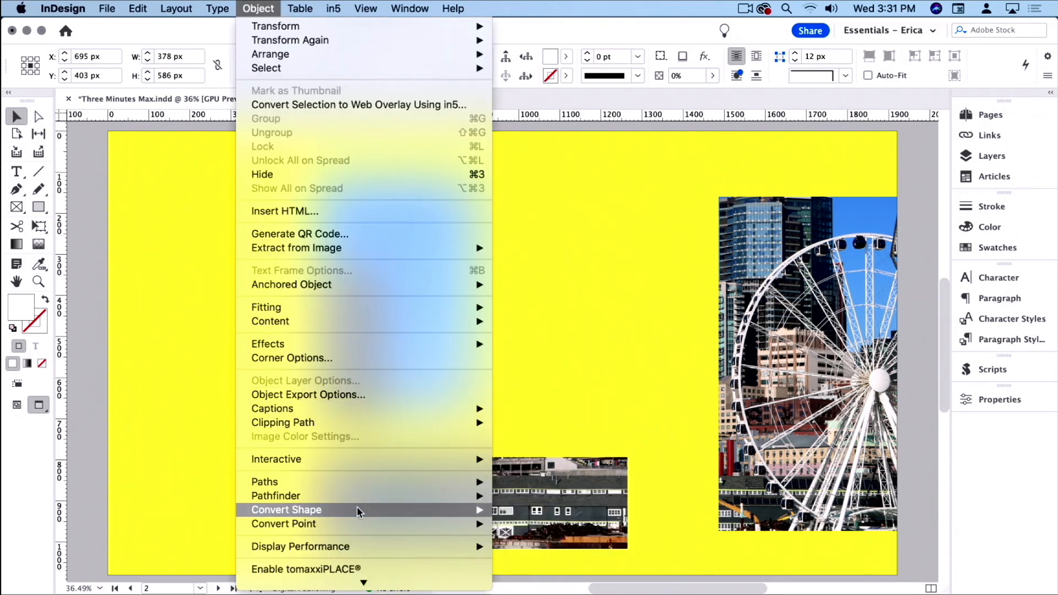
click(285, 509)
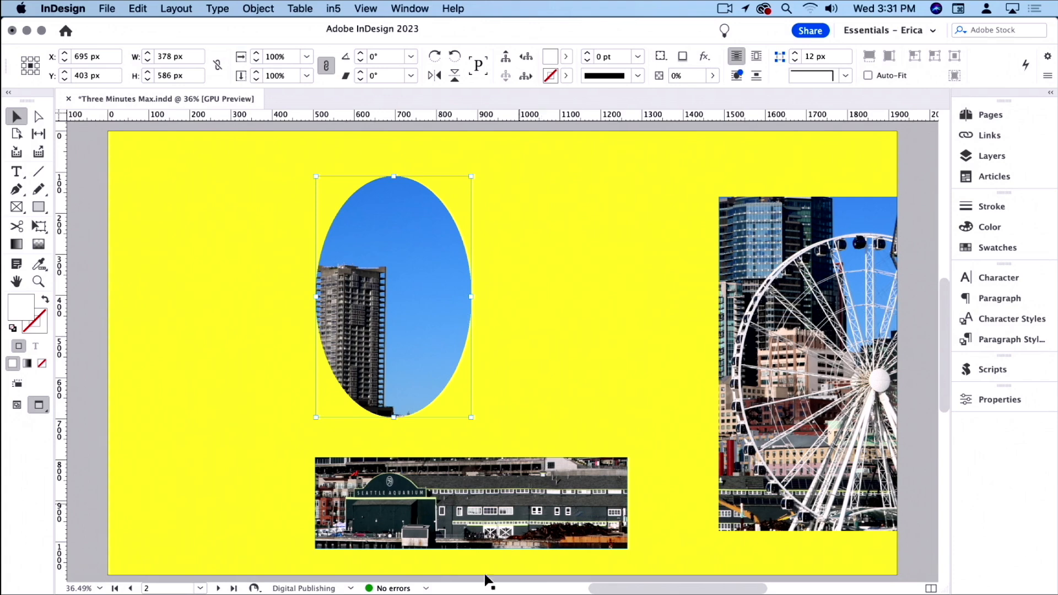
click(233, 587)
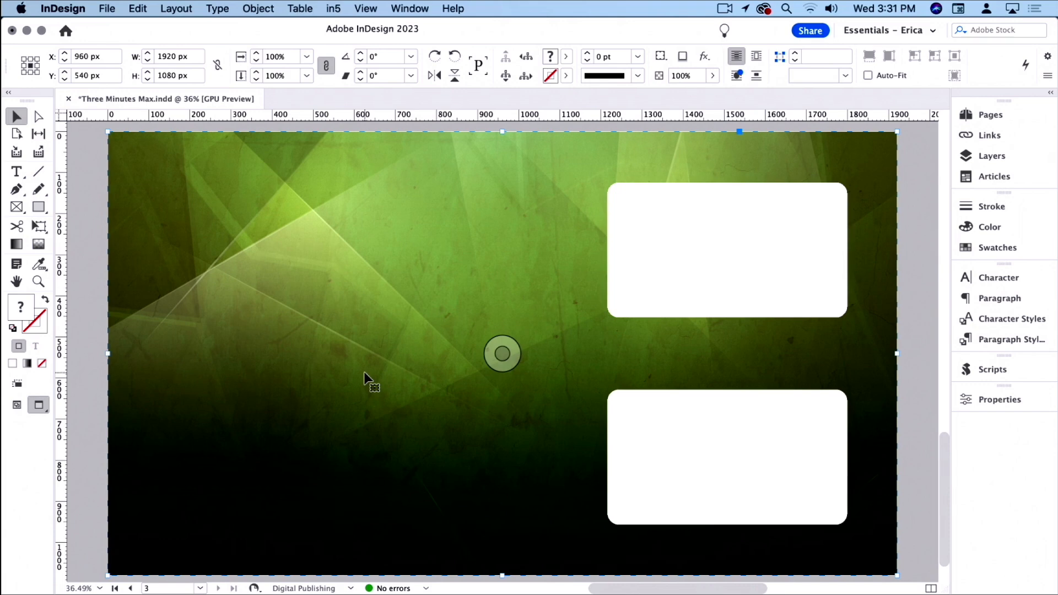
mouse_move(531, 287)
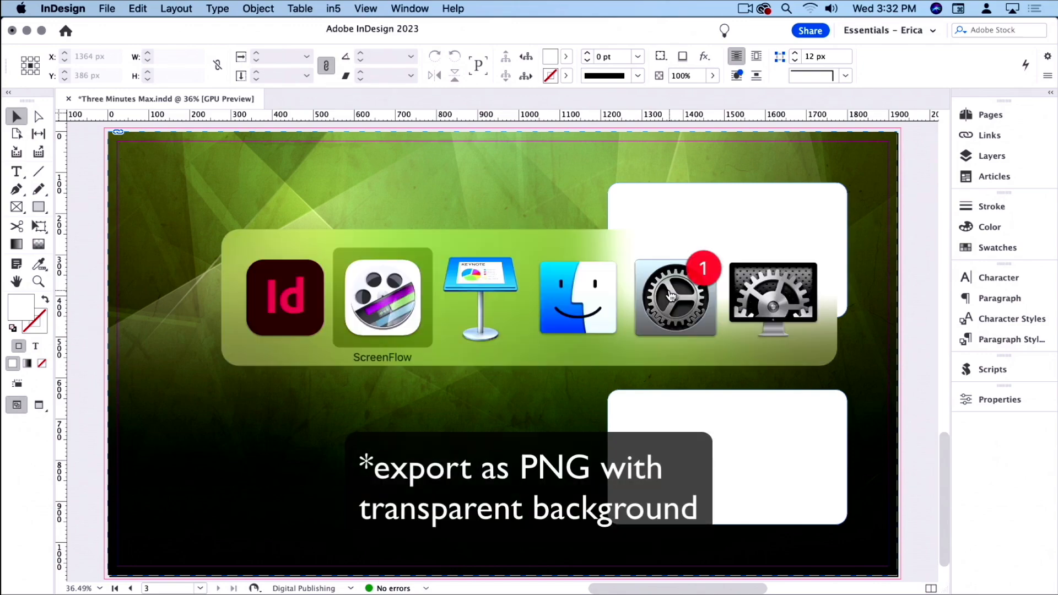
Step: Switch to the Keynote 'Three minutes keynote' presentation with the two presenter videos
click(480, 295)
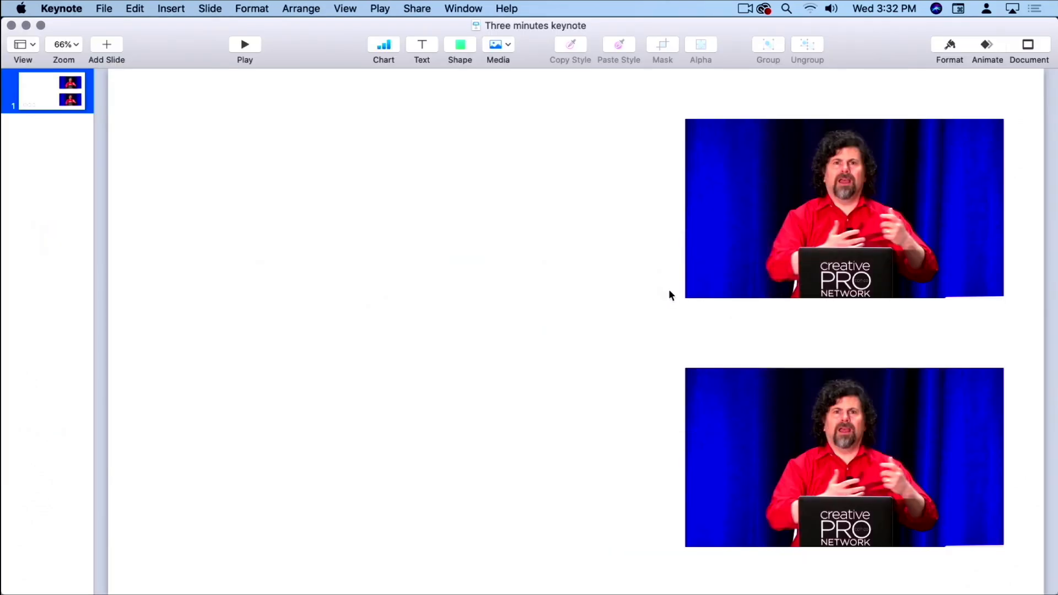
Step: Bring up the media file chooser to insert emerald overlay.png onto the slide
click(497, 44)
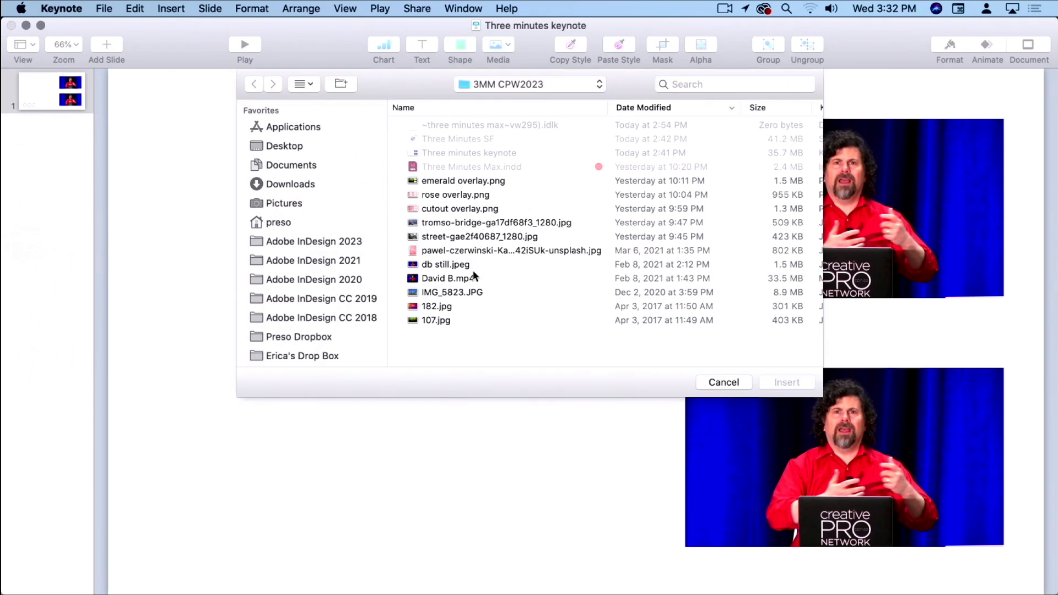
mouse_move(480, 241)
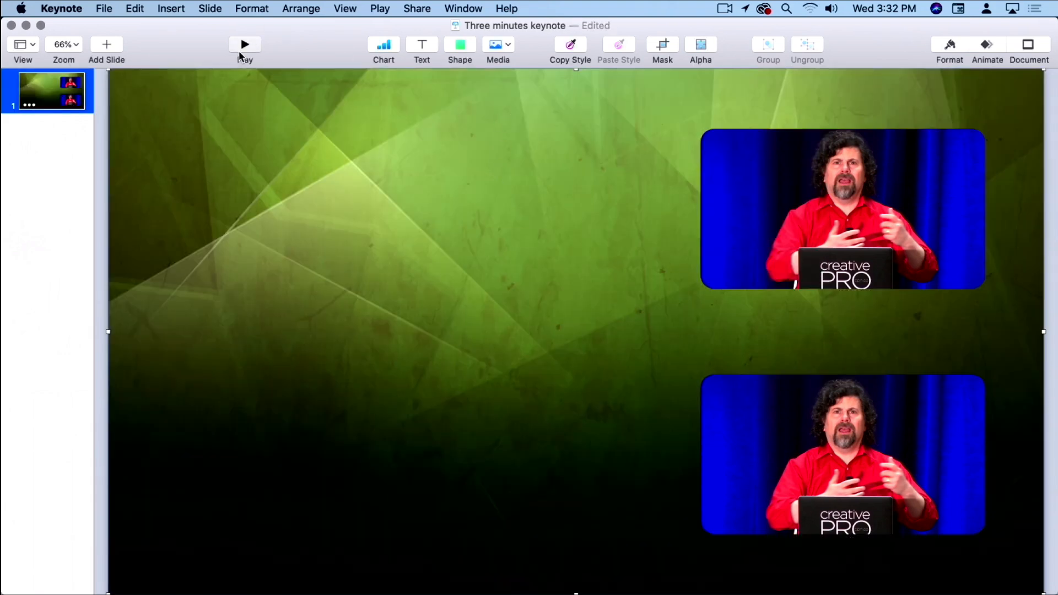
mouse_move(801, 417)
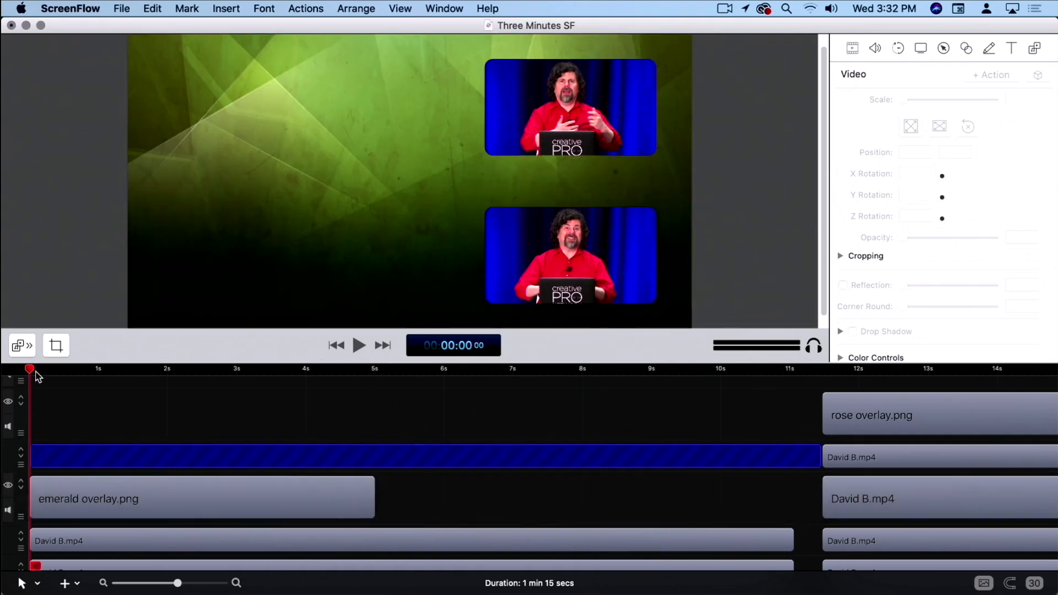
Step: Play the 'Three Minutes SF' project from the start of the timeline
click(359, 344)
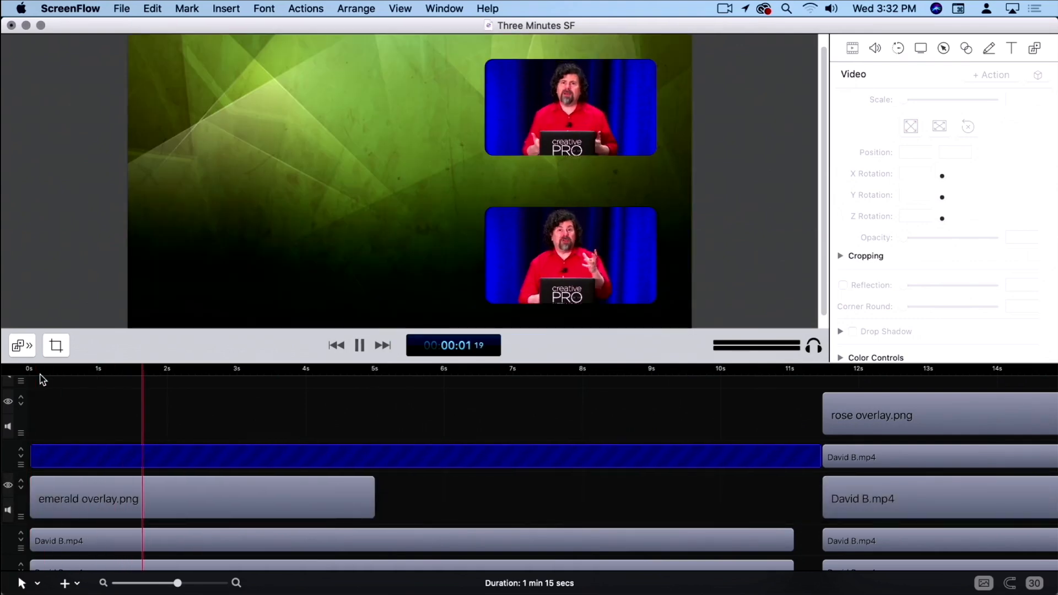